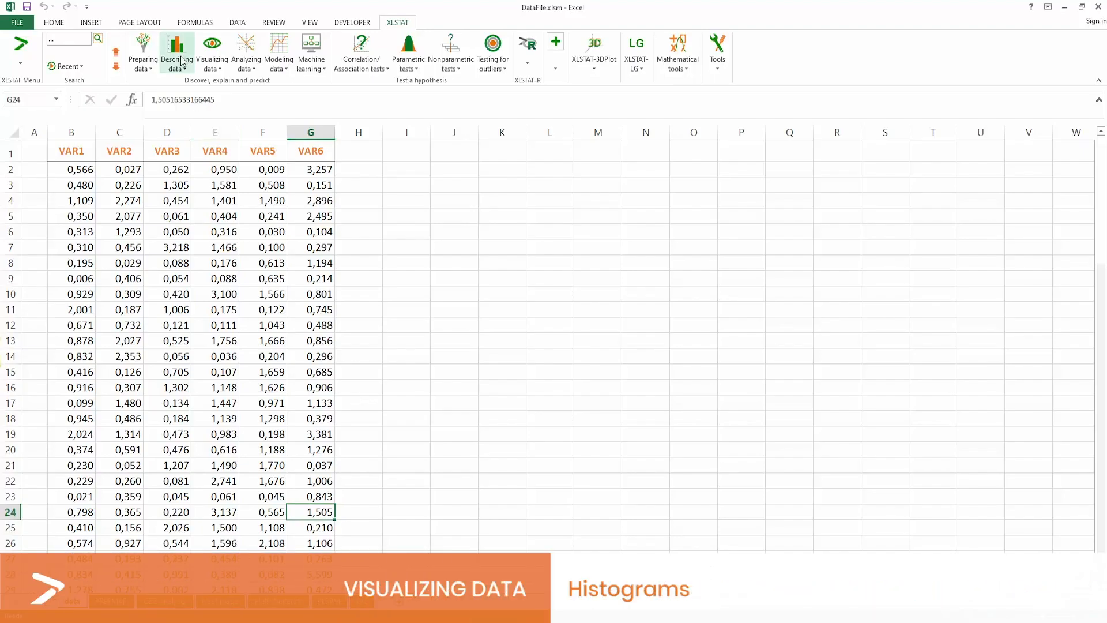
Start XLSTAT's Histograms analysis and select VAR1–VAR4 as the data
click(211, 50)
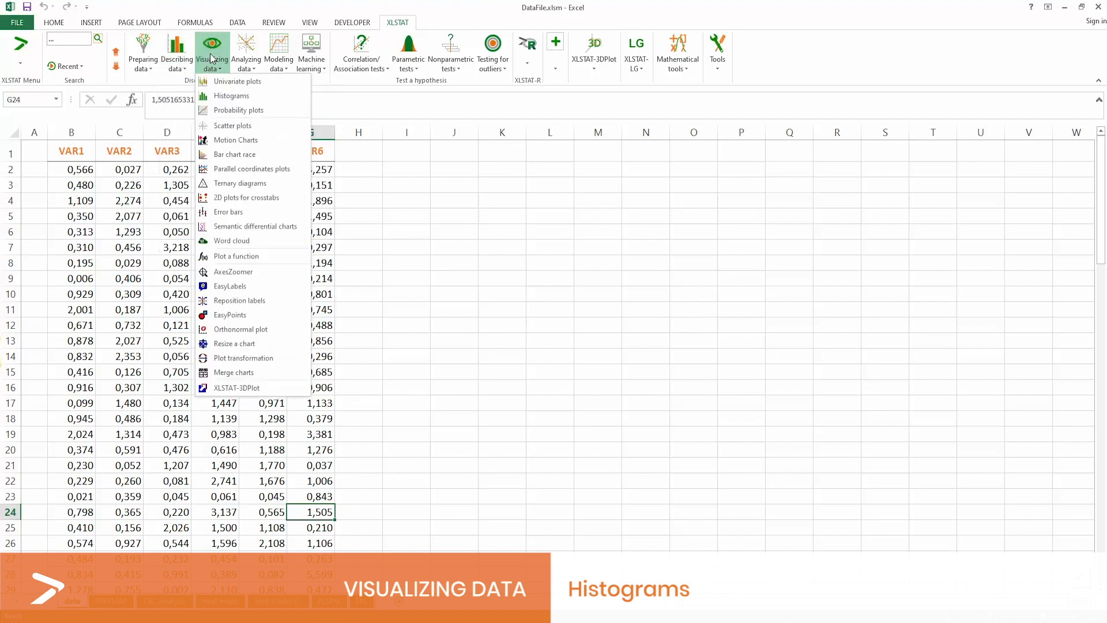
click(232, 95)
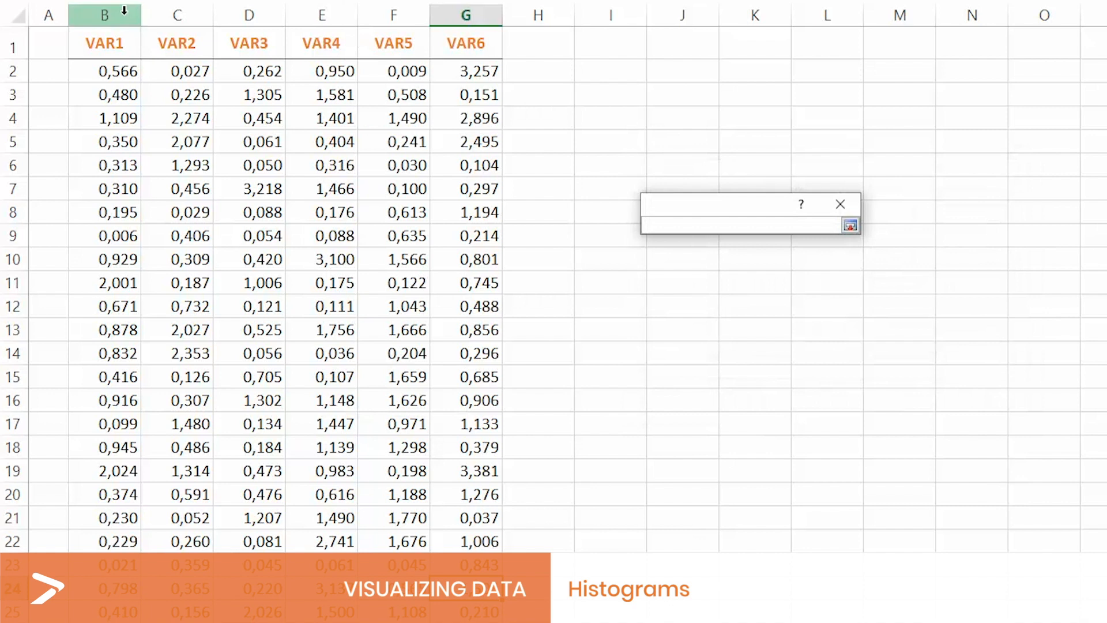
click(850, 226)
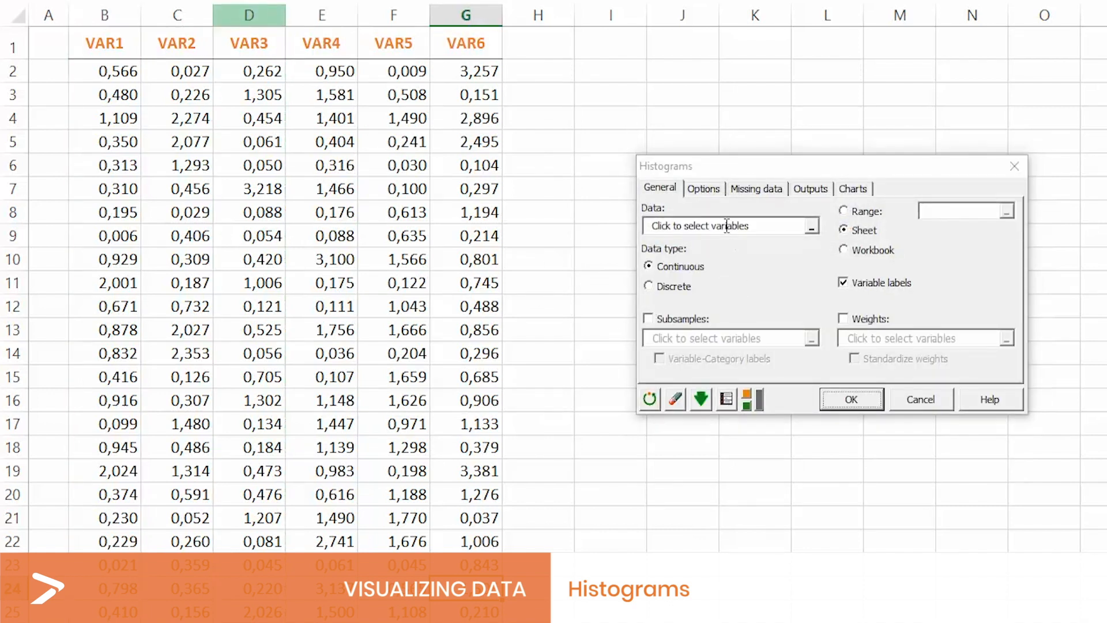
click(727, 225)
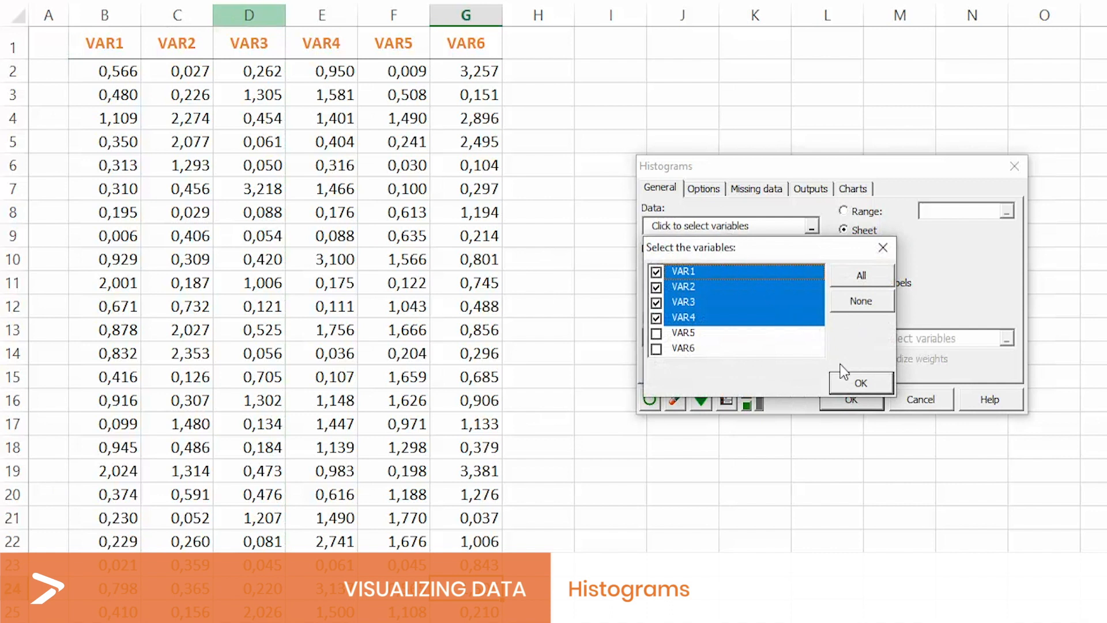
Enable descriptive statistics and a fitted distribution display, run the analysis, and browse the report
click(704, 187)
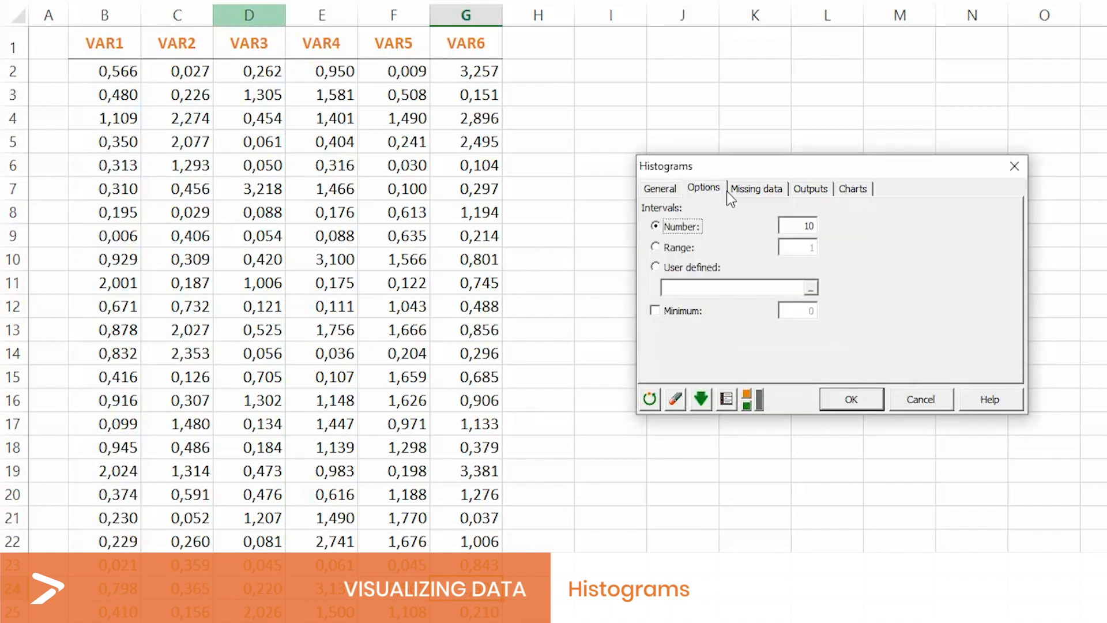
click(811, 189)
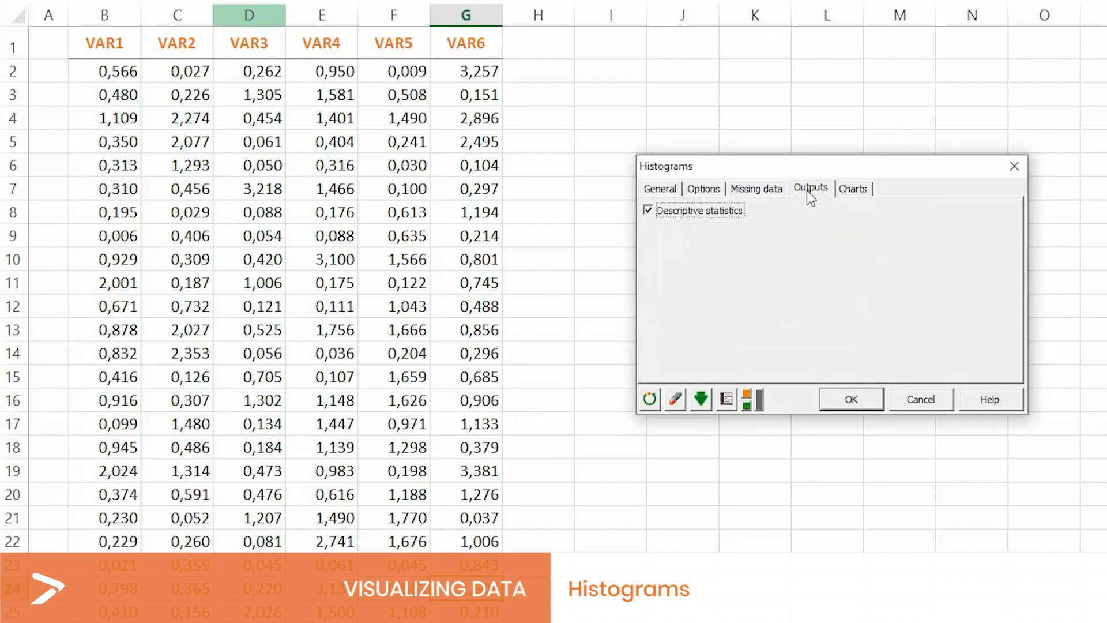
click(852, 188)
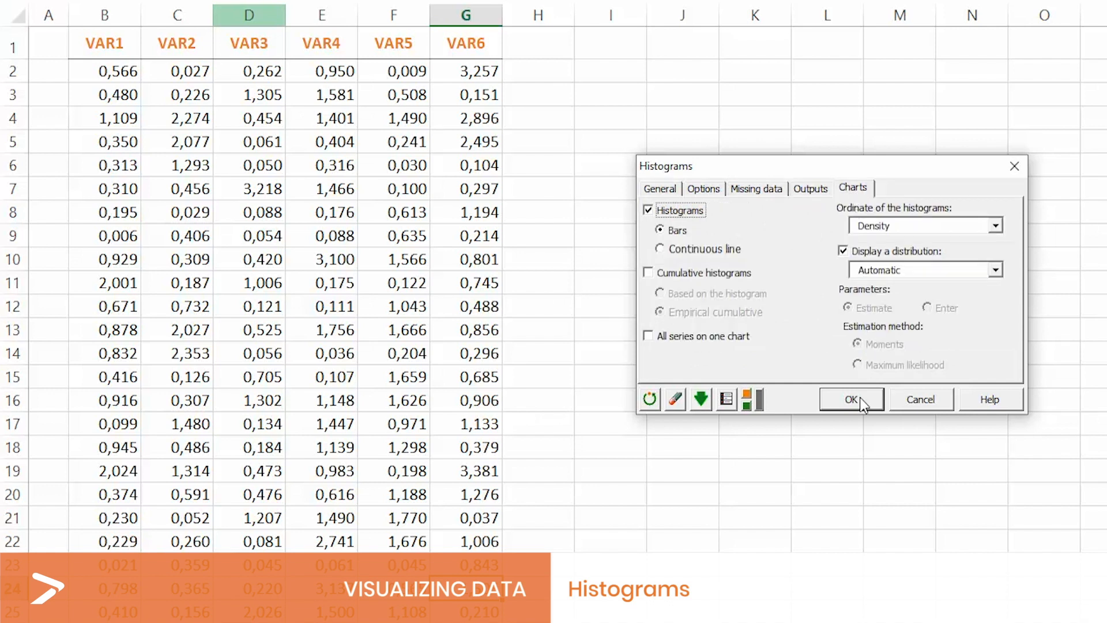
click(851, 399)
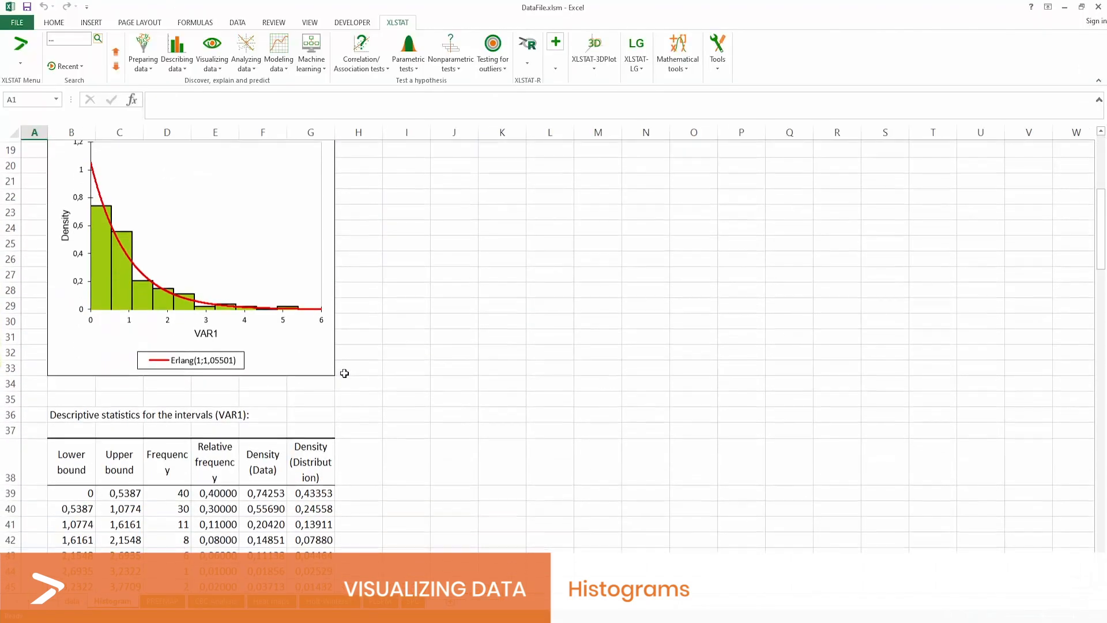
scroll(down, 3)
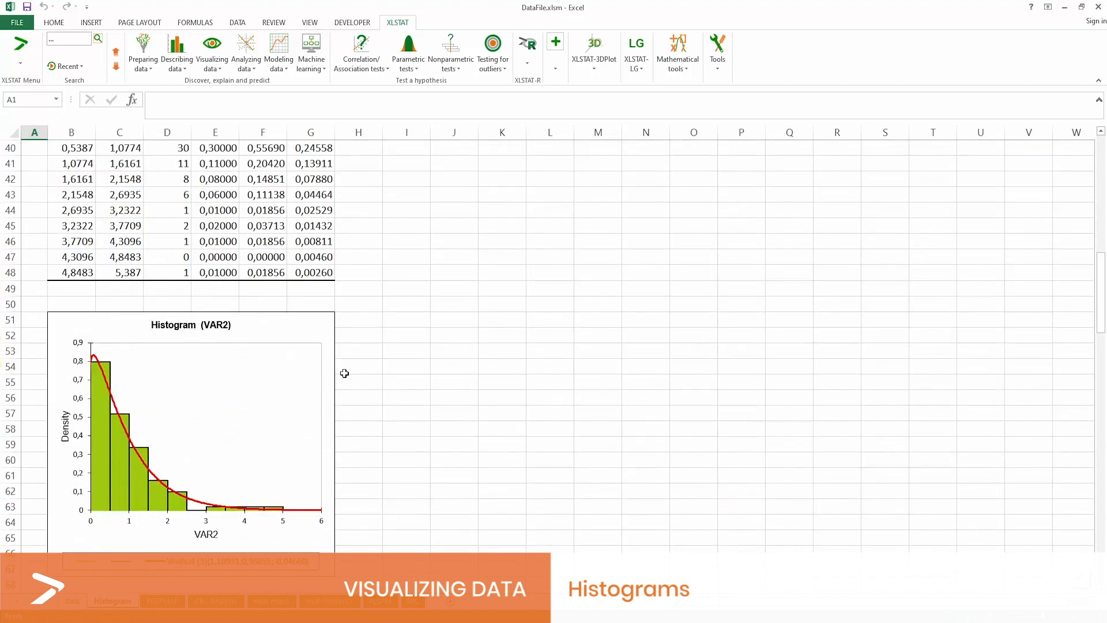
scroll(down, 3)
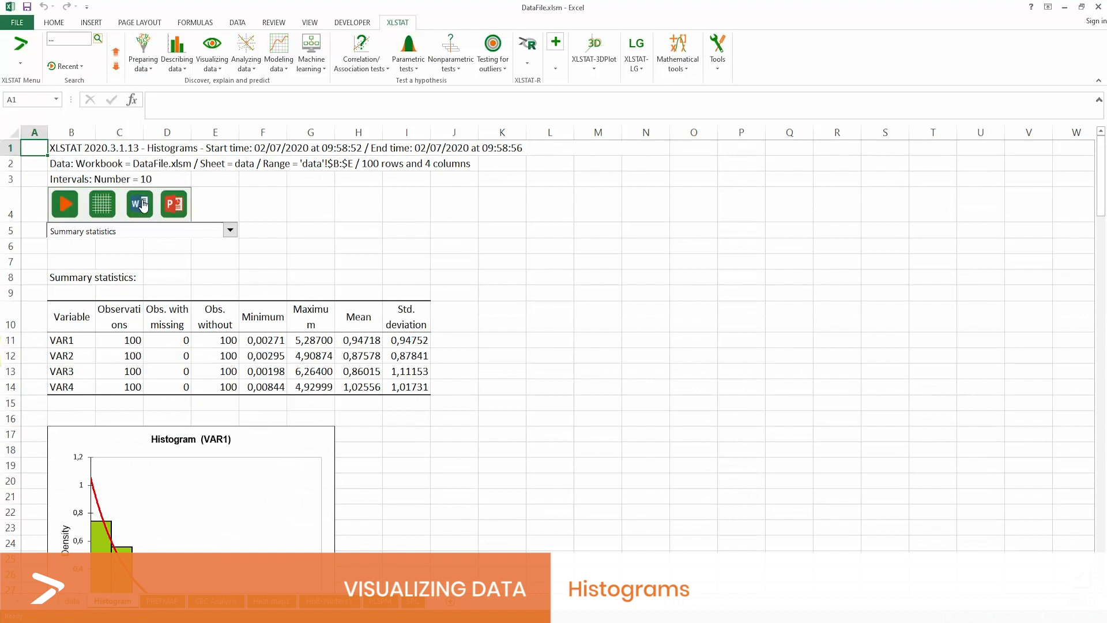
mouse_move(183, 208)
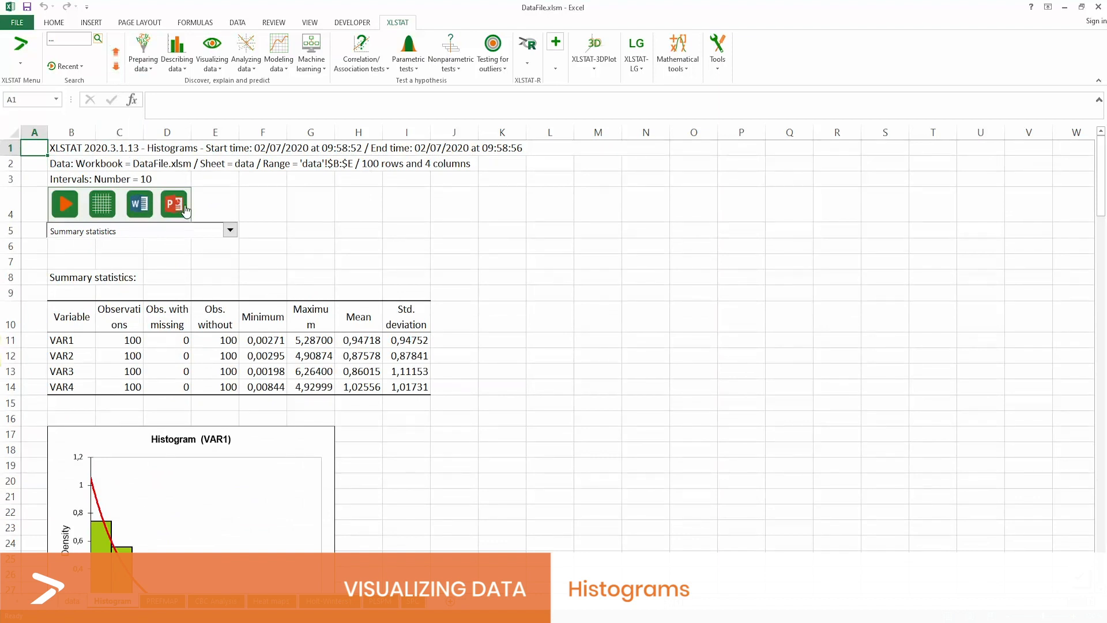